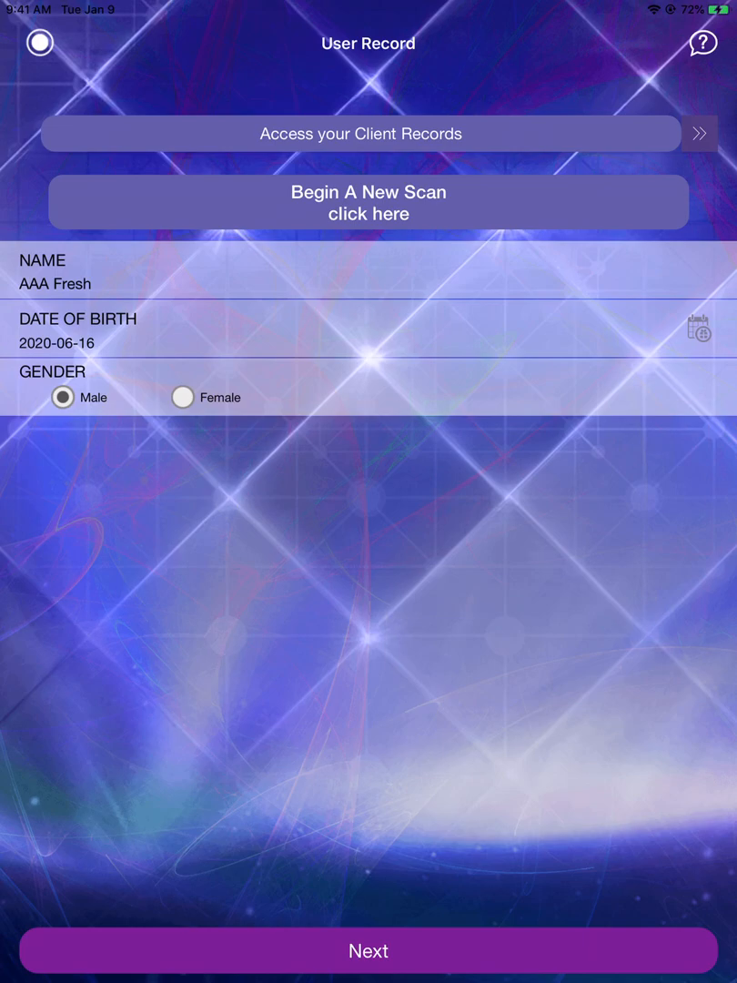
Change the client's birth year to 2018 and view the Client Records list.
{"action": "left_click", "coordinate": [77, 343]}
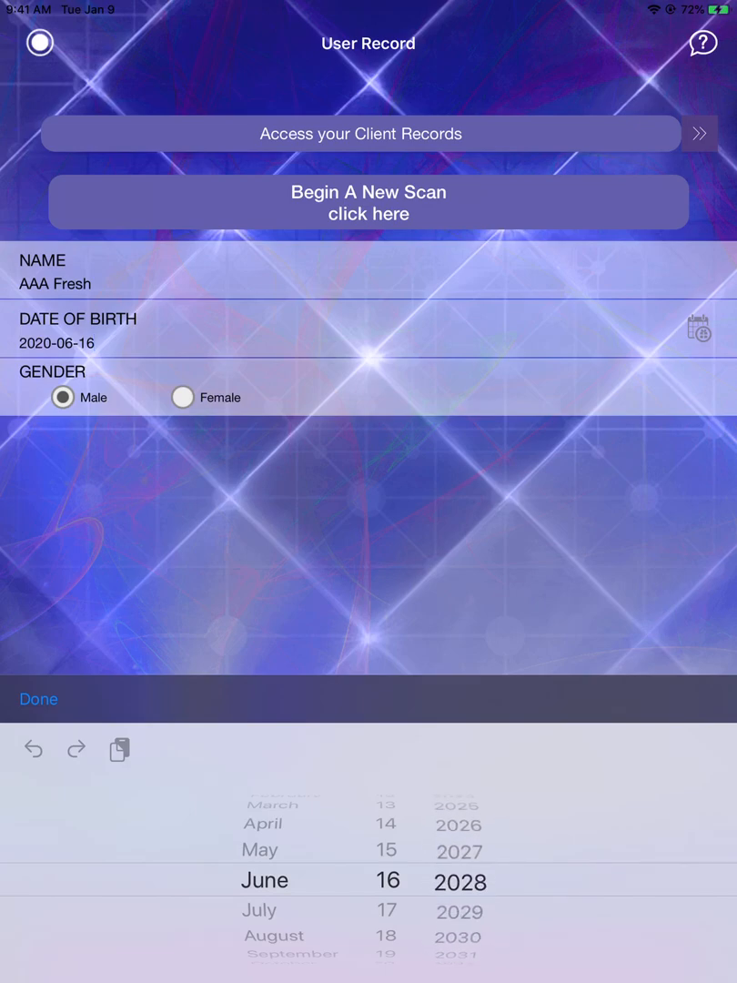
{"action": "scroll", "scroll_direction": "down", "scroll_amount": 3}
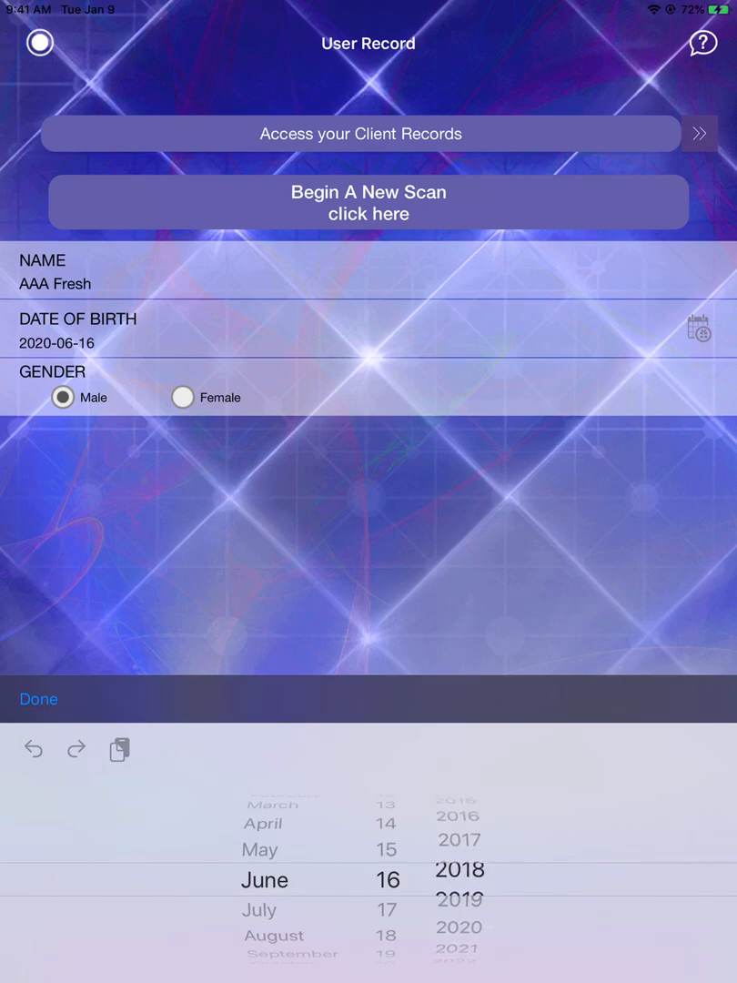
{"action": "scroll", "scroll_direction": "down", "scroll_amount": 3}
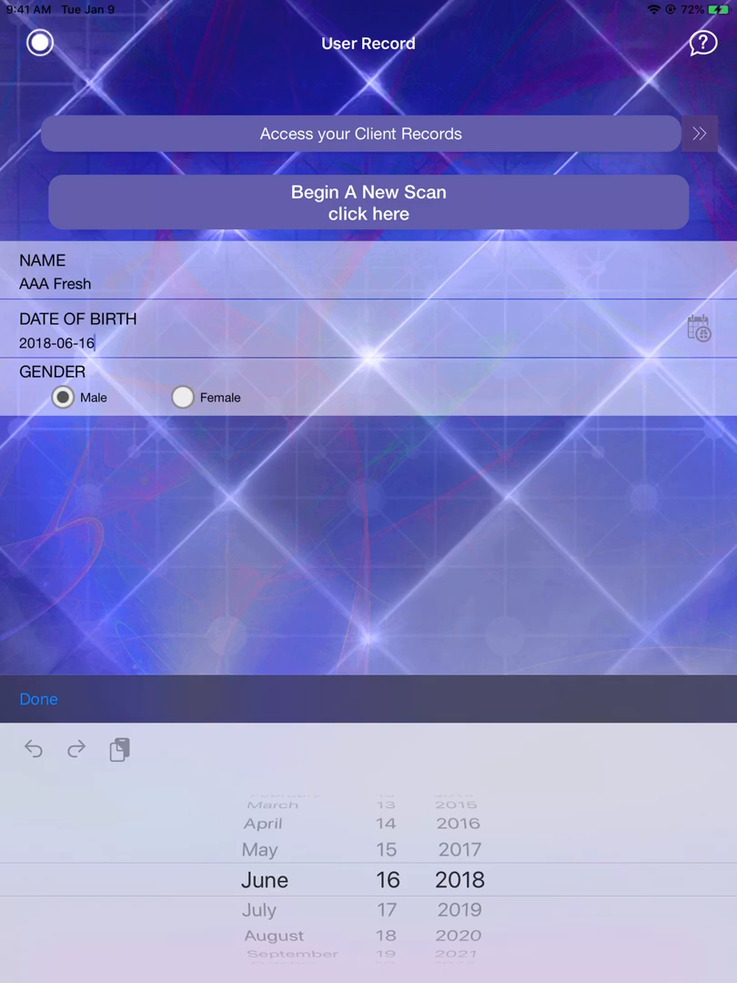
{"action": "left_click", "coordinate": [362, 133]}
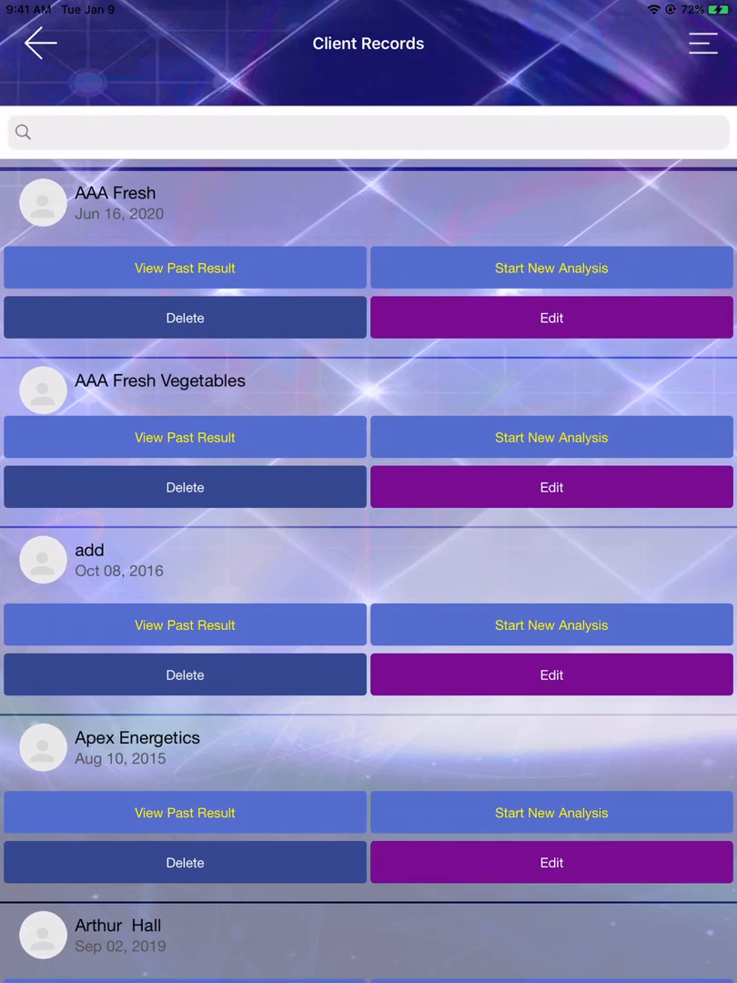
Start a new AAA Fresh analysis without voice, expand all categories, and show the main menu.
{"action": "left_click", "coordinate": [551, 267]}
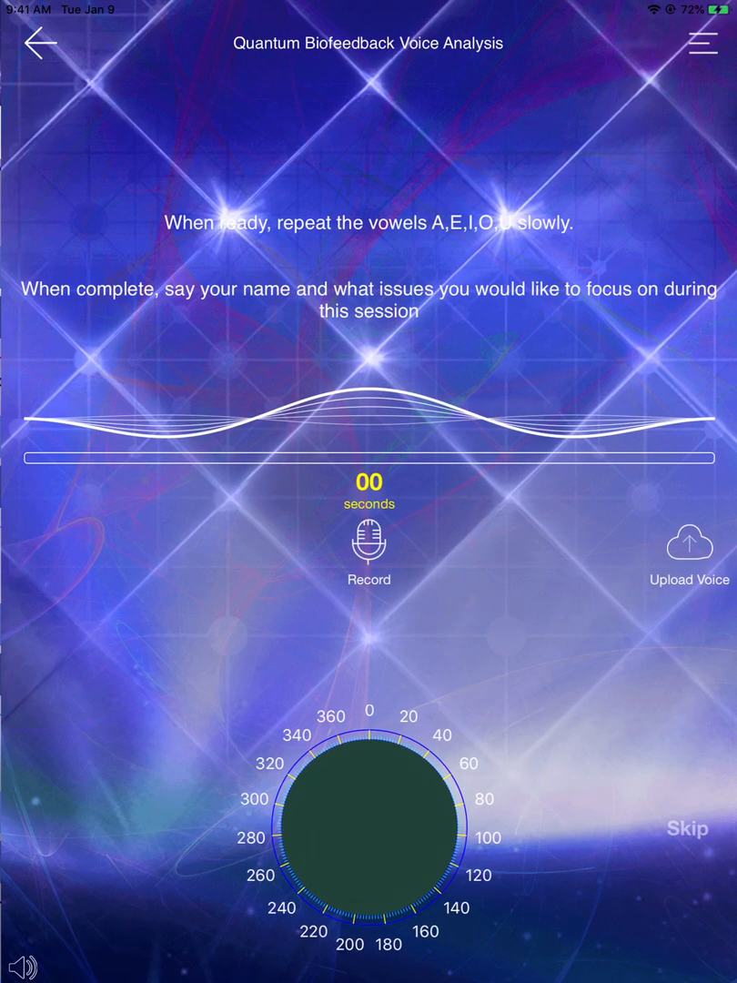
{"action": "left_click", "coordinate": [687, 829]}
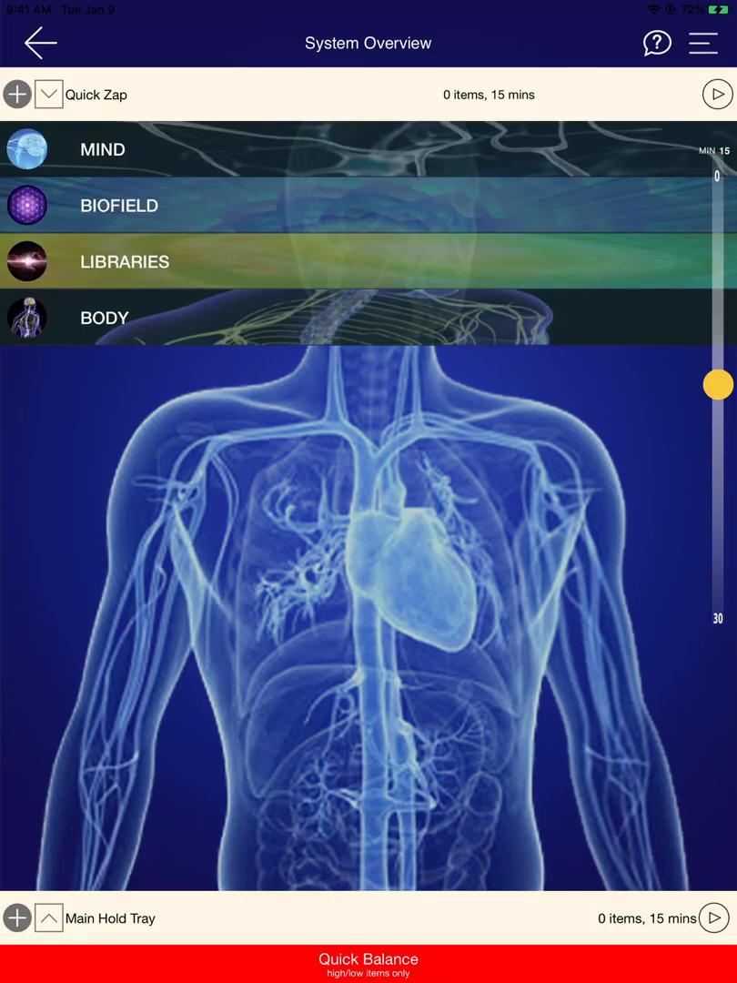
{"action": "left_click", "coordinate": [103, 149]}
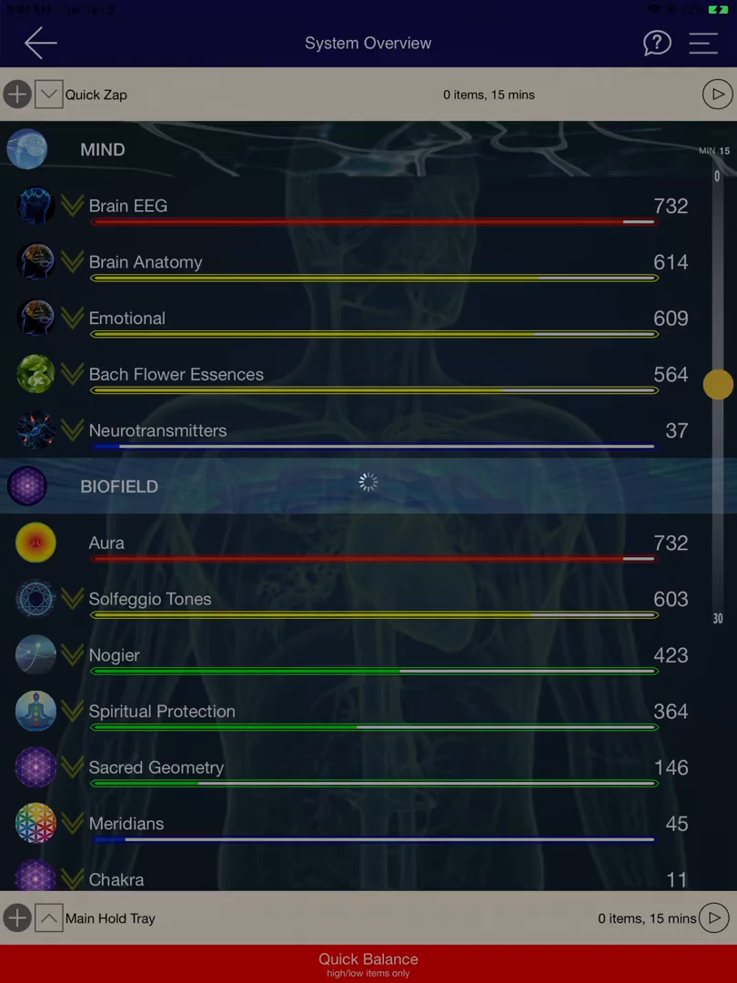
{"action": "left_click", "coordinate": [703, 43]}
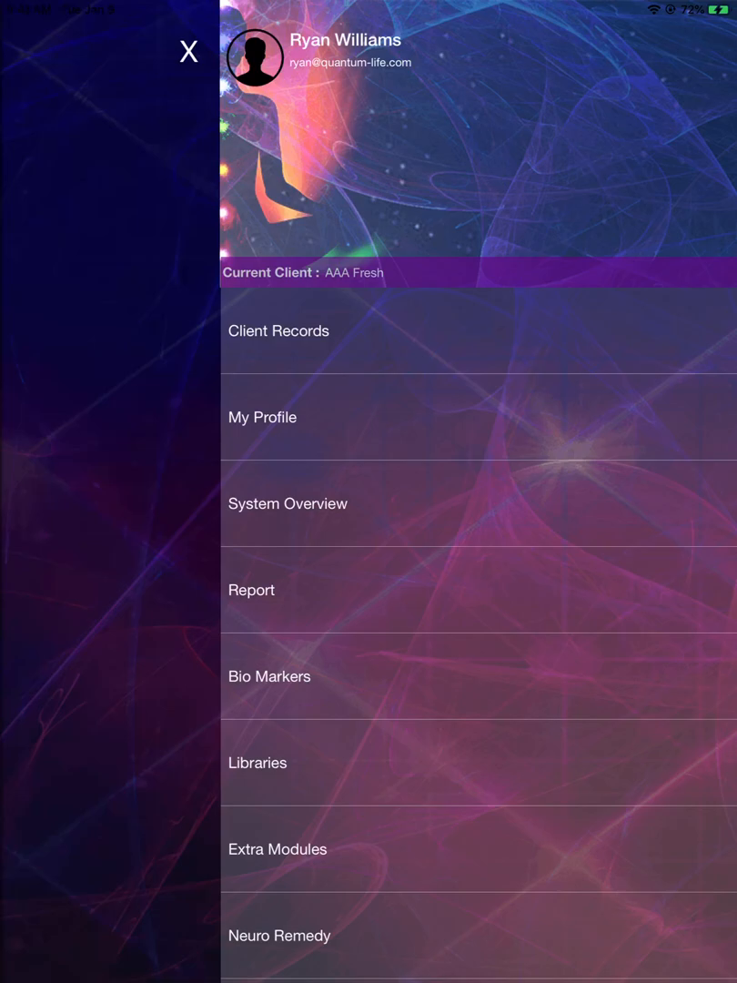
Close the side menu and show Quick Zap's Bulk Items Drag colour options.
{"action": "left_click", "coordinate": [288, 504]}
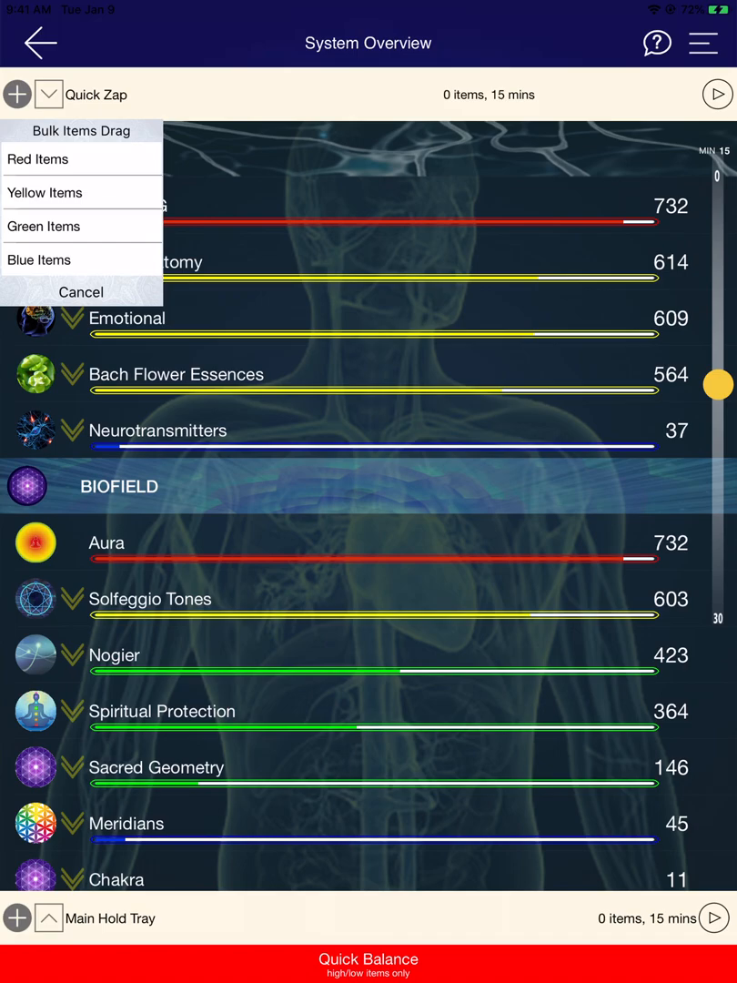
Add a colour group to Quick Zap, bringing it to six items, and view Brain EEG.
{"action": "left_click", "coordinate": [39, 158]}
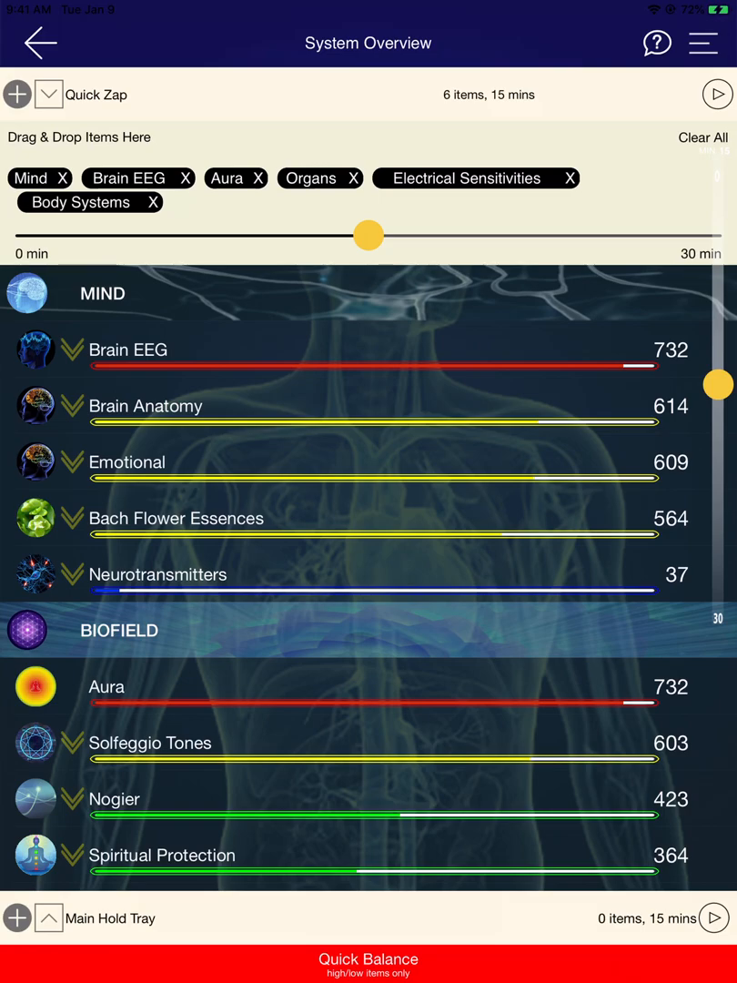
{"action": "left_click", "coordinate": [129, 349]}
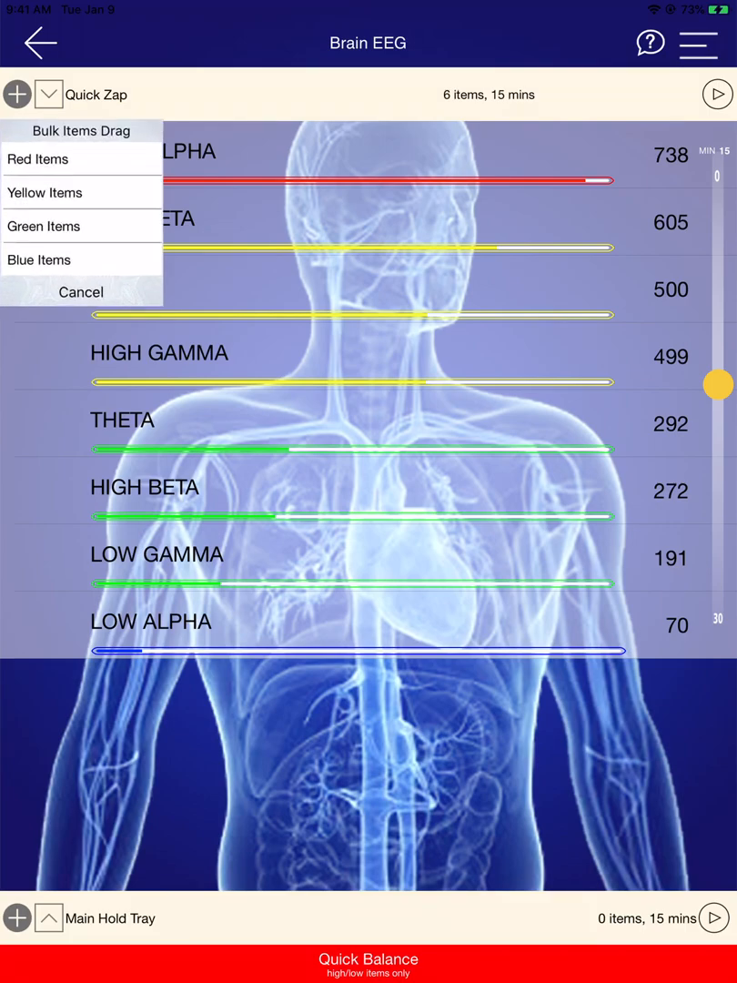
Add red and one more colour group of Brain EEG readings to Quick Zap, reaching eight items.
{"action": "left_click", "coordinate": [39, 158]}
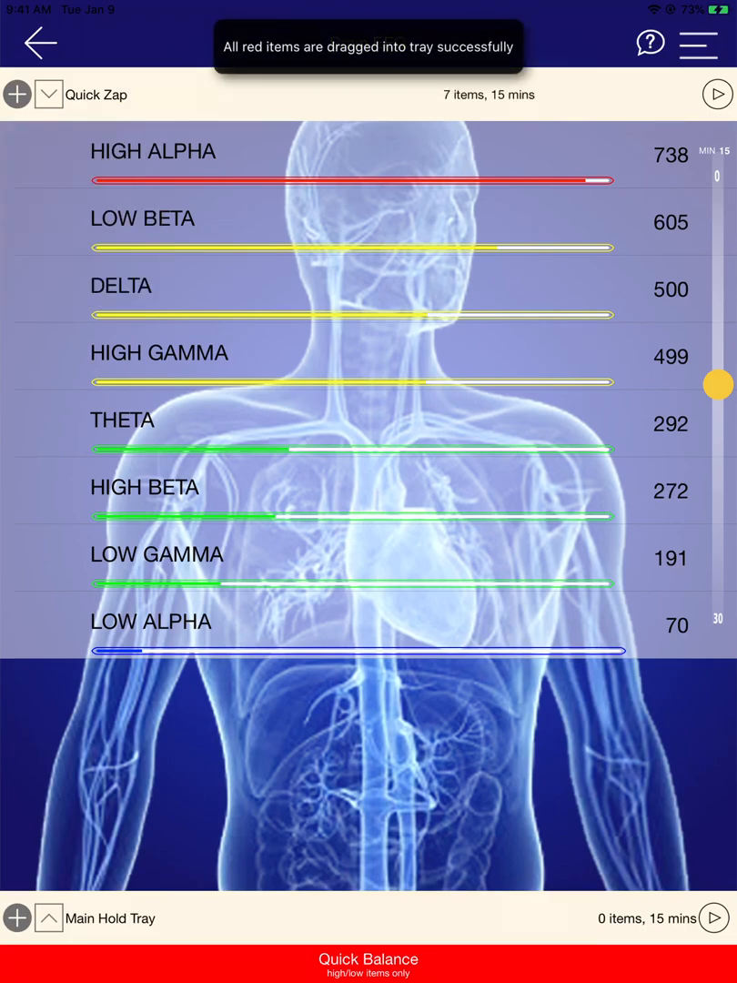
{"action": "left_click", "coordinate": [49, 94]}
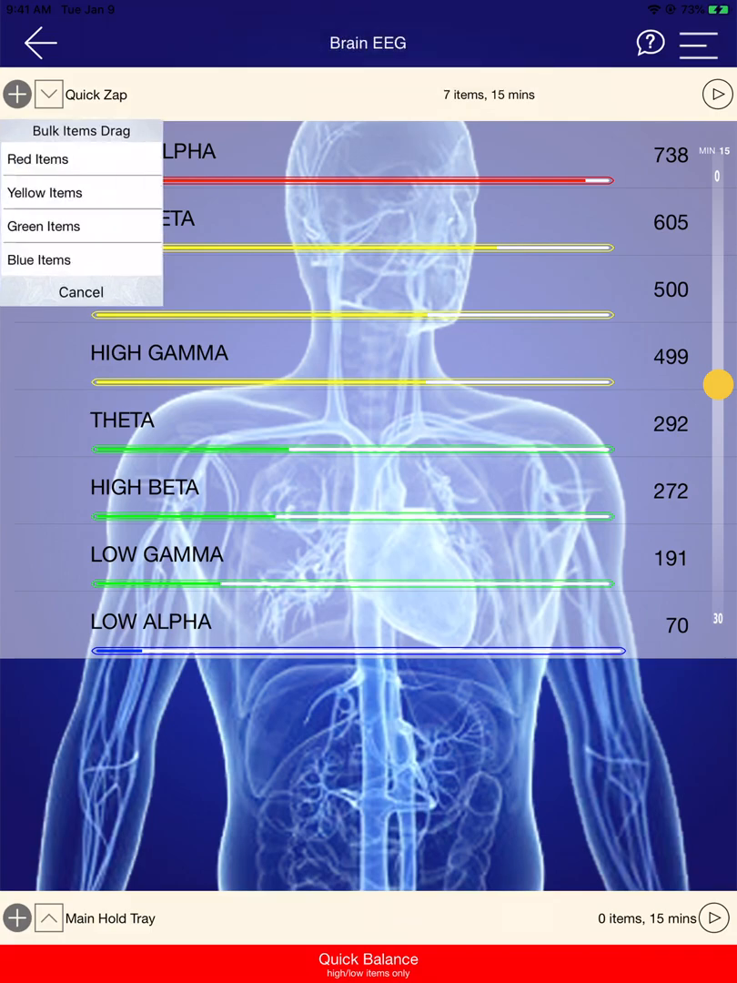
{"action": "left_click", "coordinate": [39, 259]}
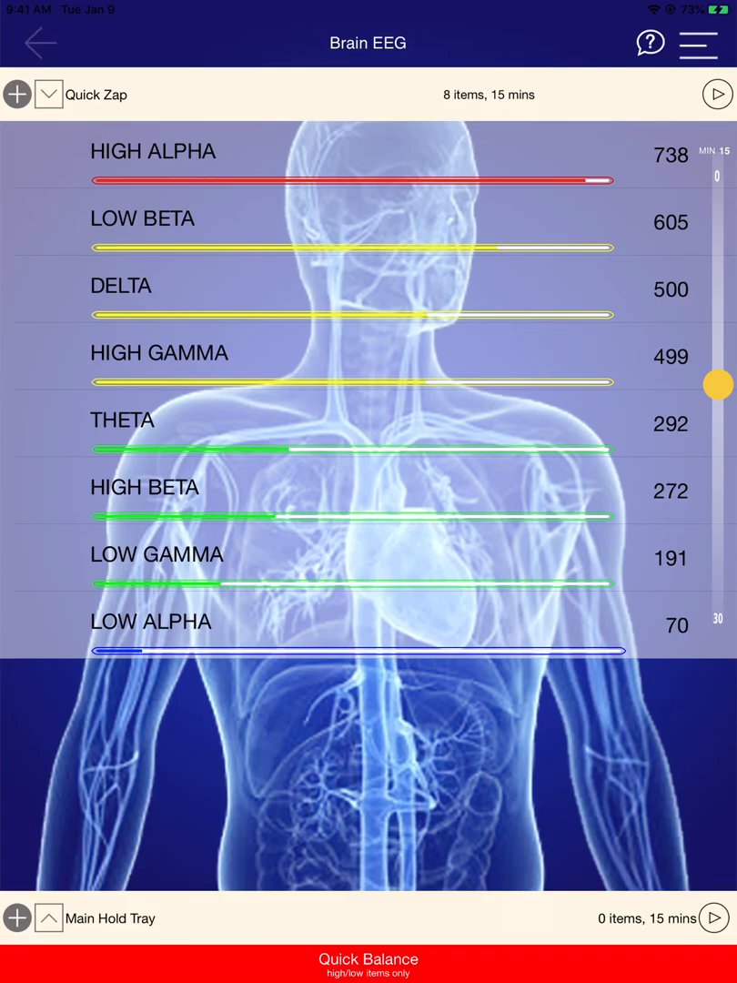
{"action": "left_click", "coordinate": [39, 43]}
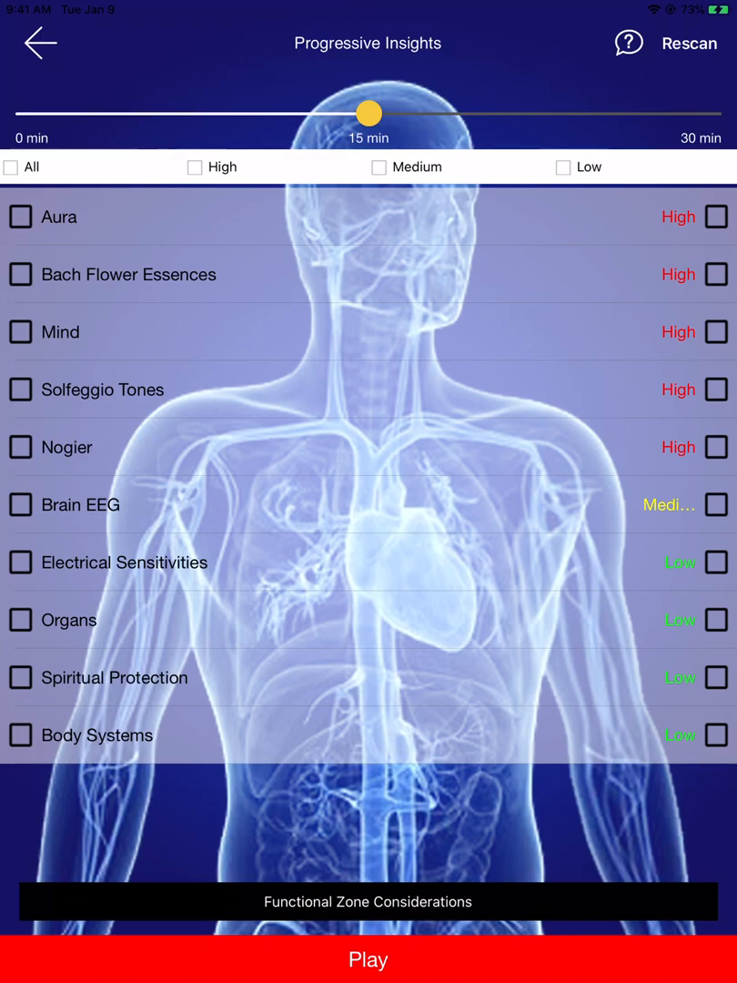
Send only High-rated progressive insights to the Main Hold Tray, bringing it to ten items.
{"action": "left_click", "coordinate": [11, 166]}
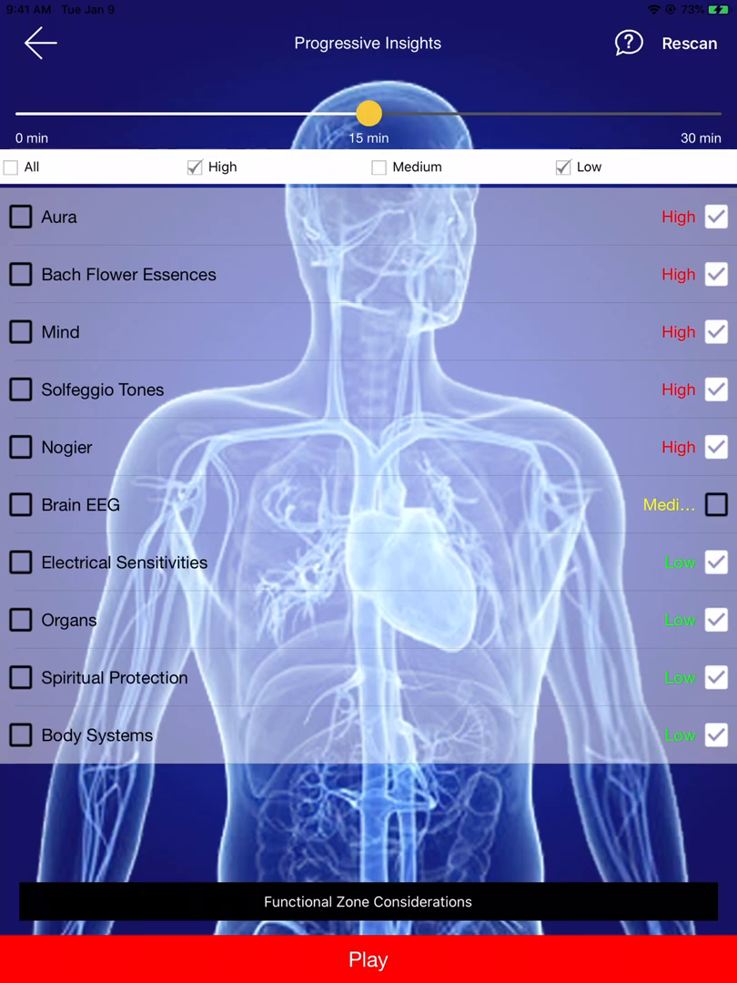
{"action": "left_click", "coordinate": [561, 166]}
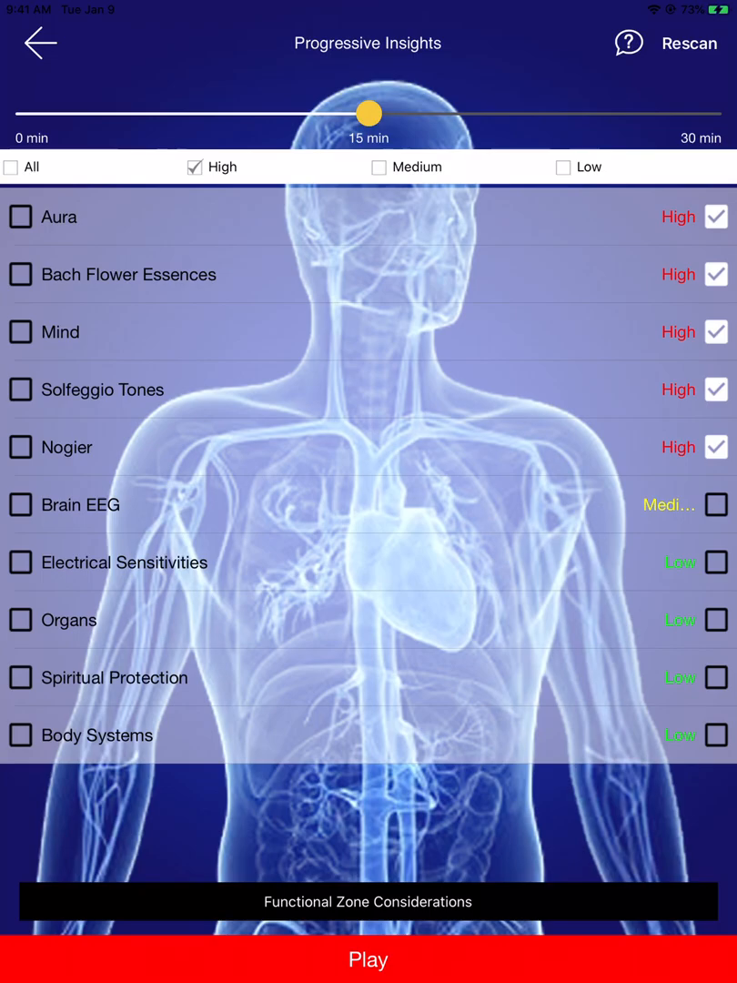
{"action": "left_click", "coordinate": [39, 43]}
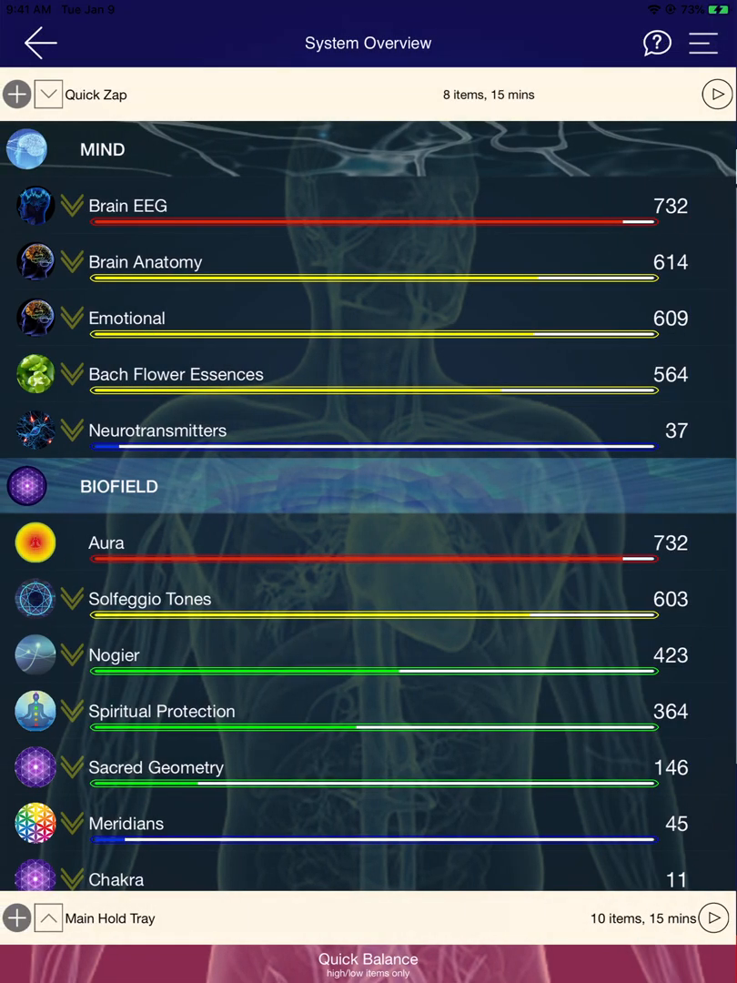
Create library 'nvhvhvvh' with the suggested description and begin adding items.
{"action": "left_click", "coordinate": [703, 42]}
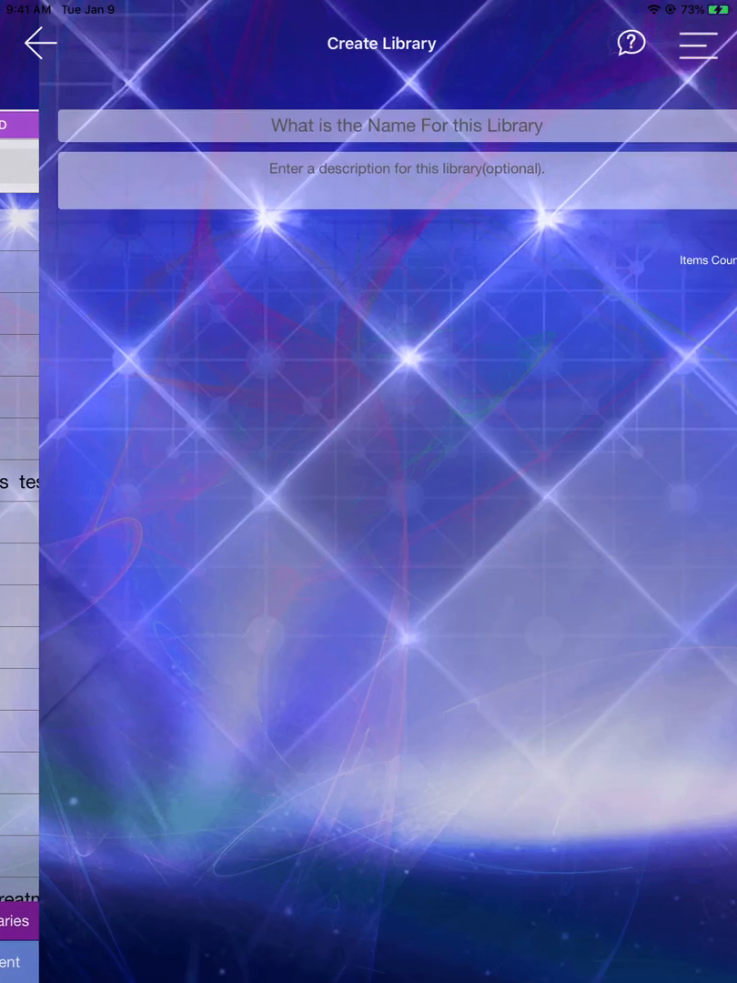
{"action": "type", "text": "nvhvhvvh"}
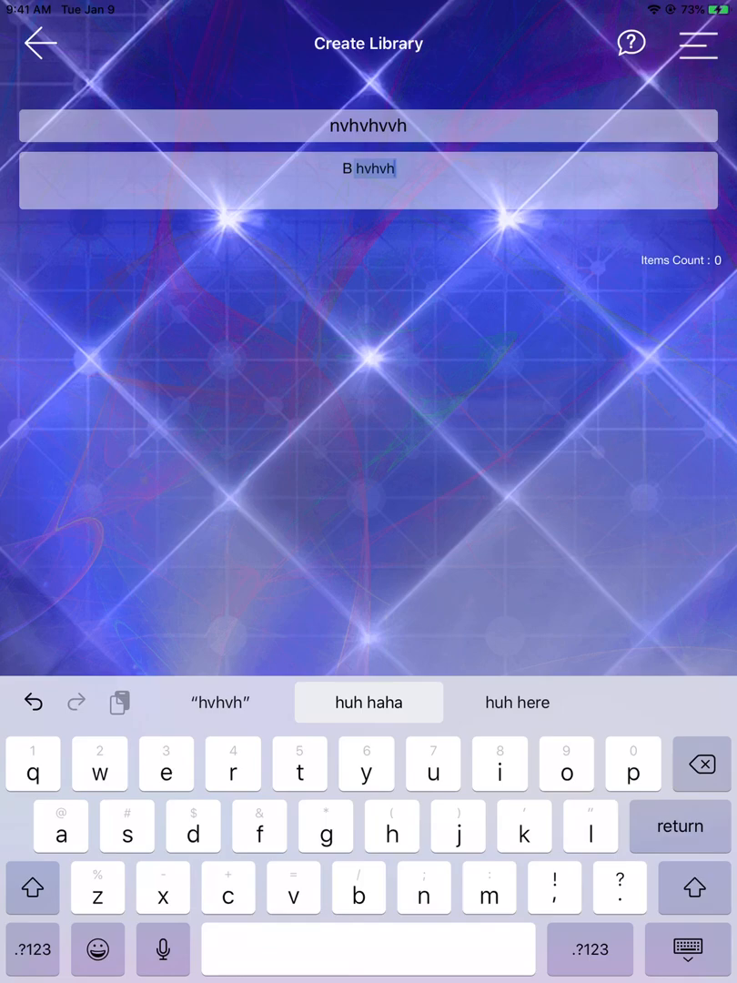
{"action": "left_click", "coordinate": [368, 702]}
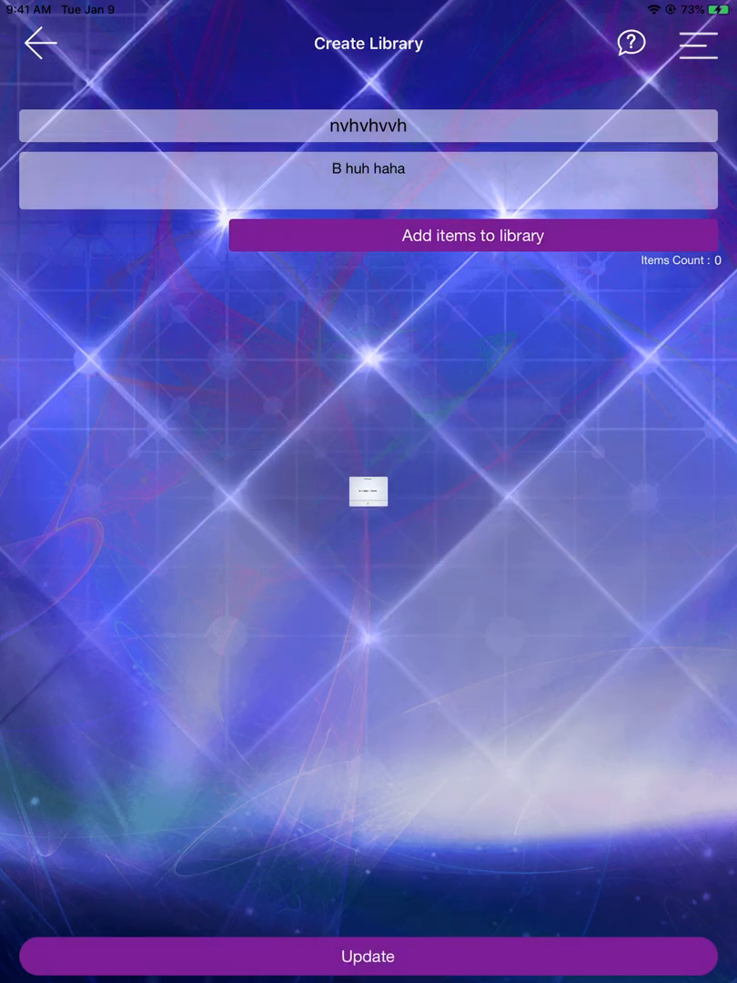
{"action": "left_click", "coordinate": [473, 235]}
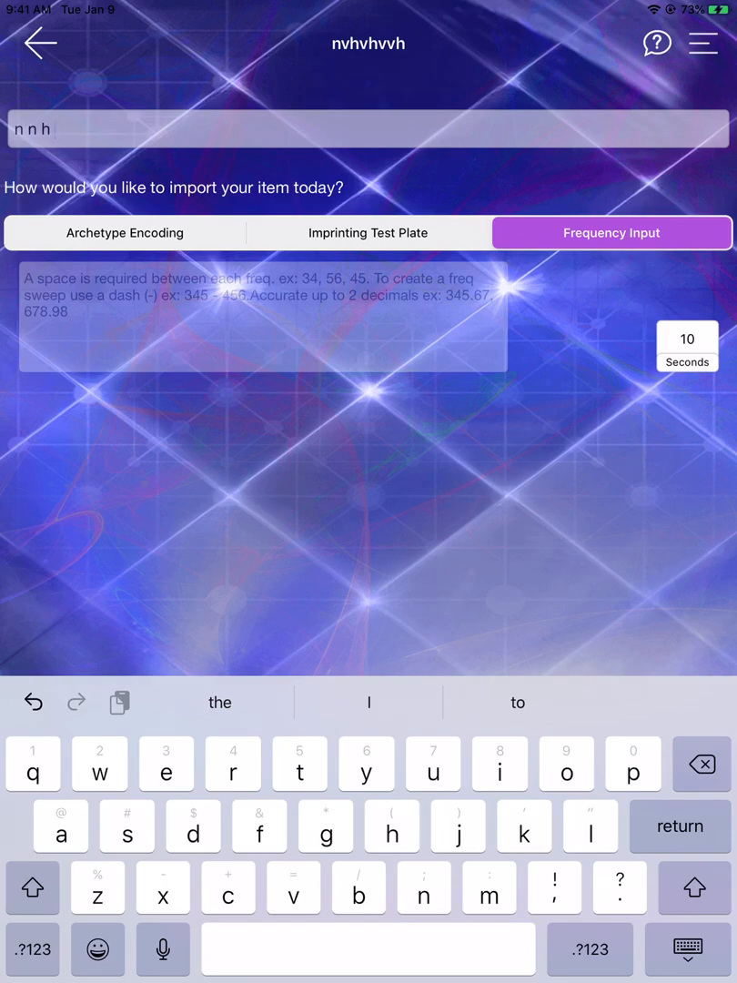
Add item 'n n h' to library nvhvhvvh and dismiss the success alert.
{"action": "left_click", "coordinate": [125, 233]}
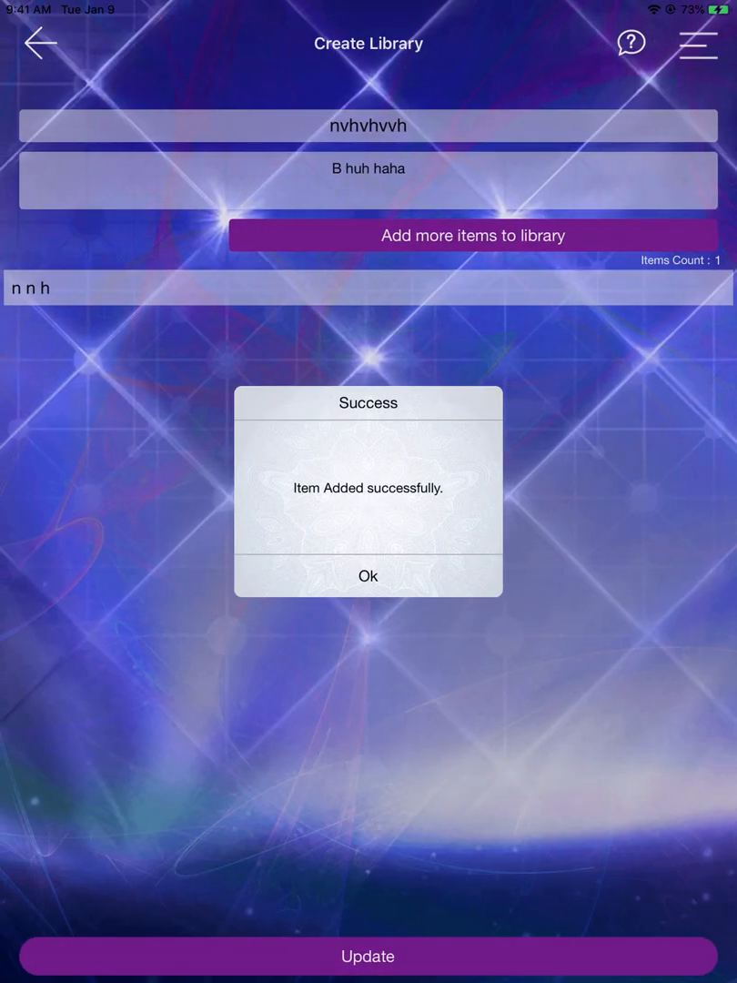
{"action": "left_click", "coordinate": [368, 575]}
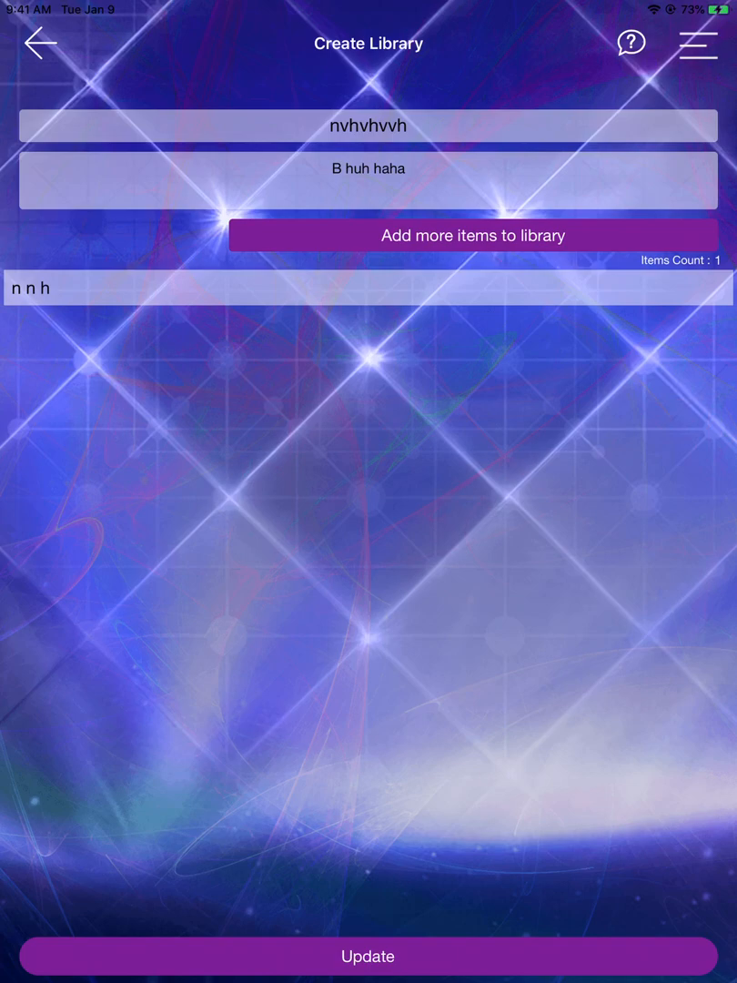
Scroll through the System Overview scores, then go to Accessories settings.
{"action": "left_click", "coordinate": [697, 44]}
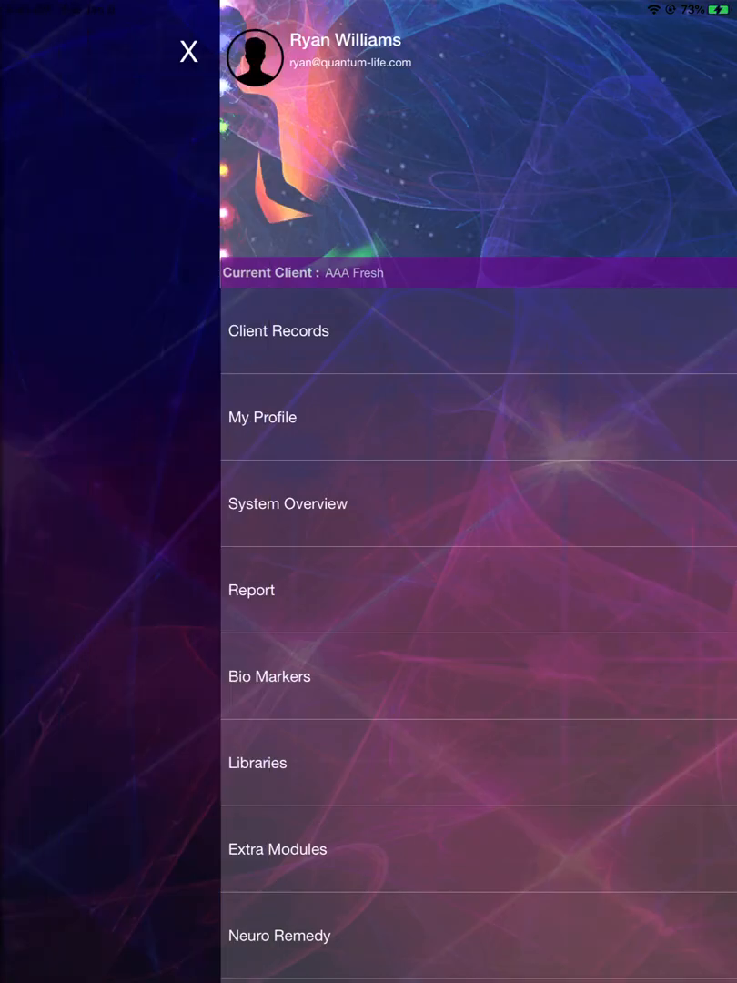
{"action": "left_click", "coordinate": [258, 762]}
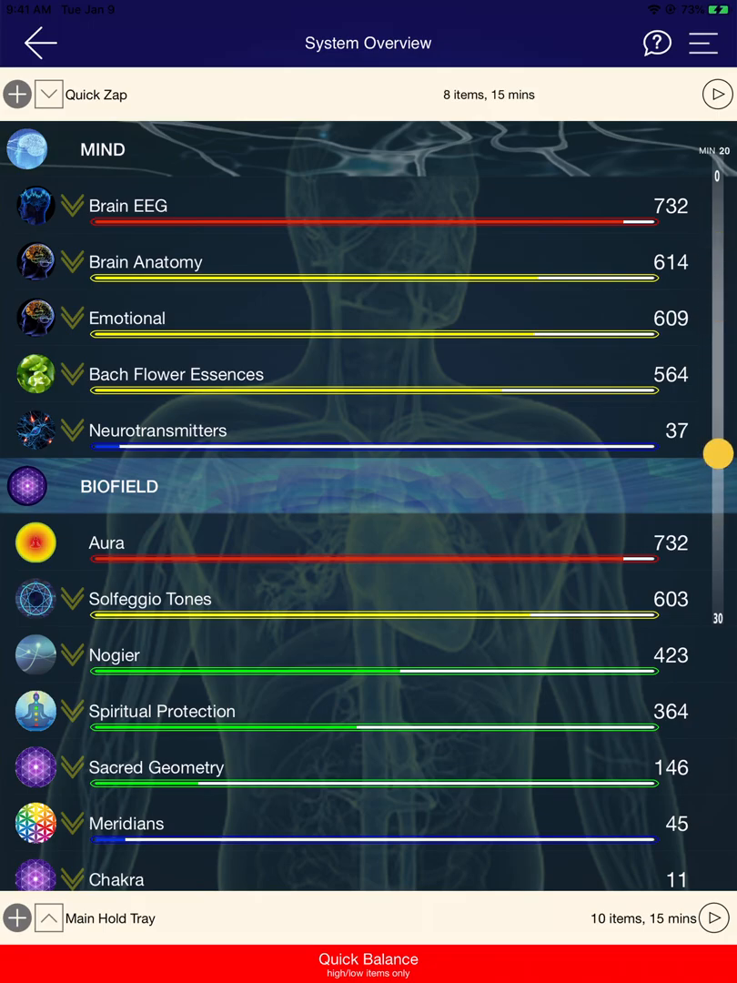
{"action": "scroll", "scroll_direction": "down", "scroll_amount": 3}
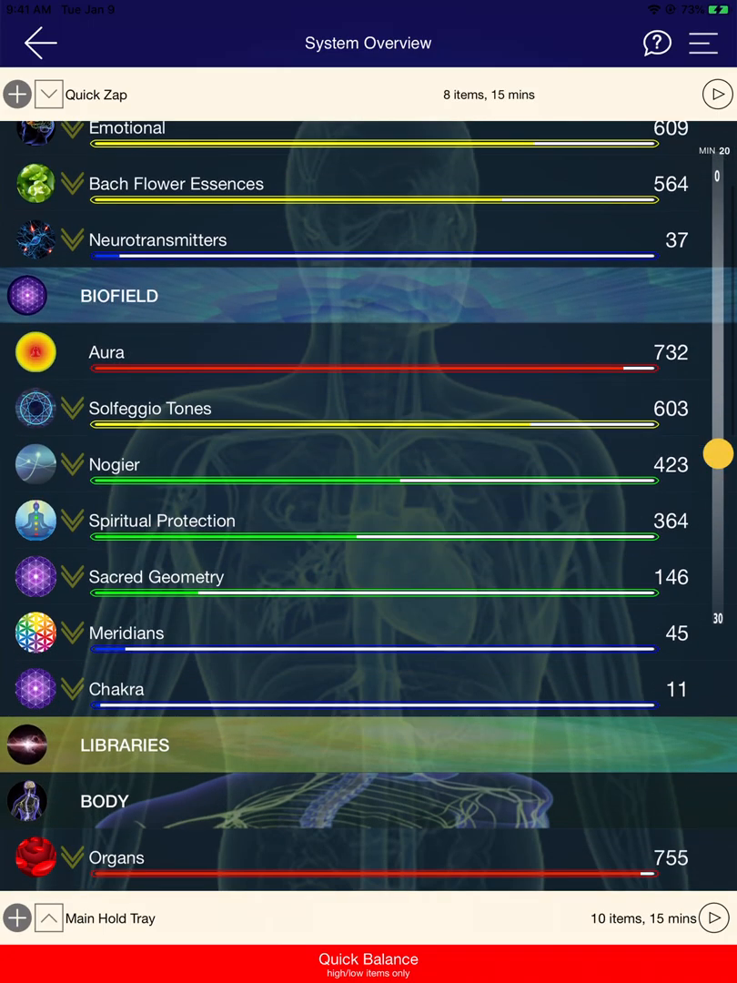
{"action": "scroll", "scroll_direction": "down", "scroll_amount": 3}
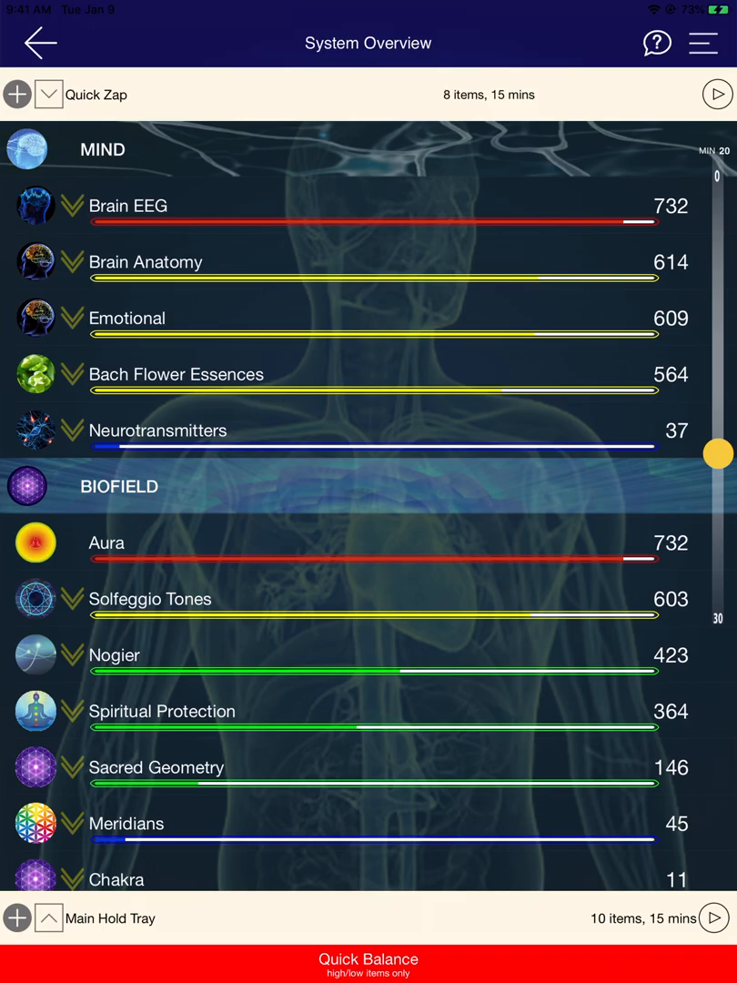
{"action": "left_click", "coordinate": [703, 43]}
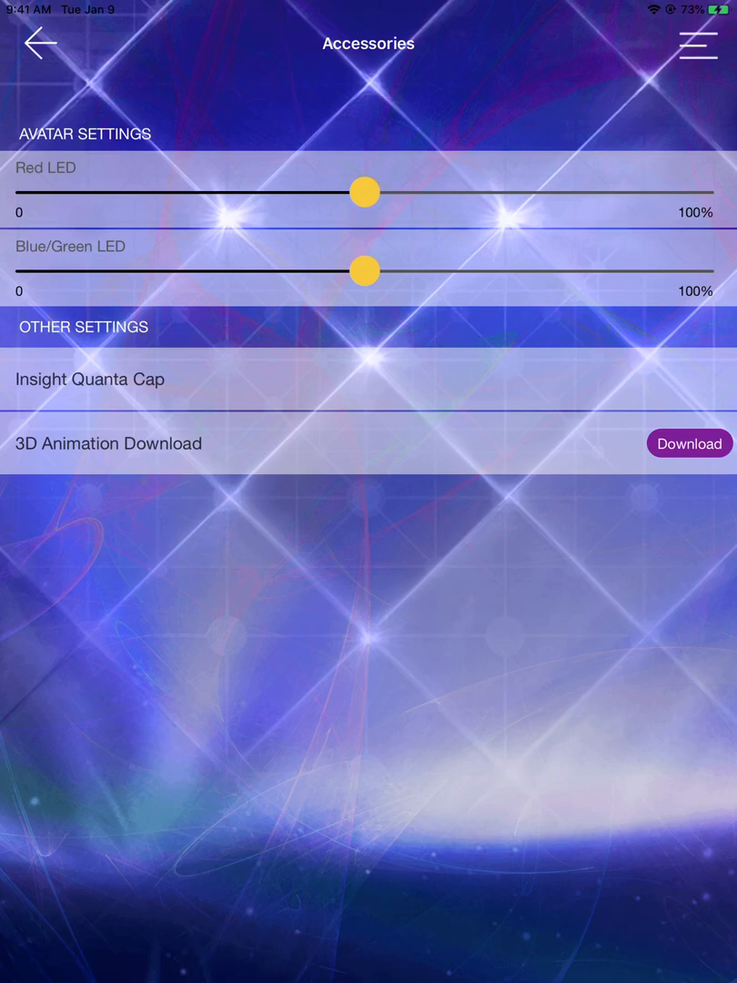
{"action": "left_click", "coordinate": [89, 378]}
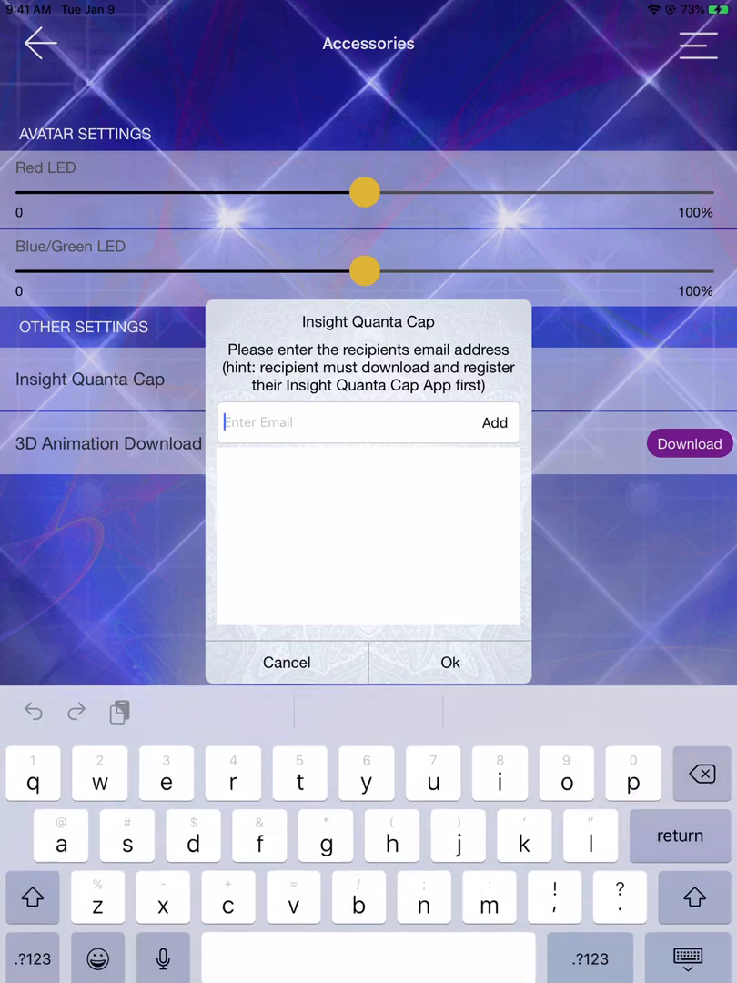
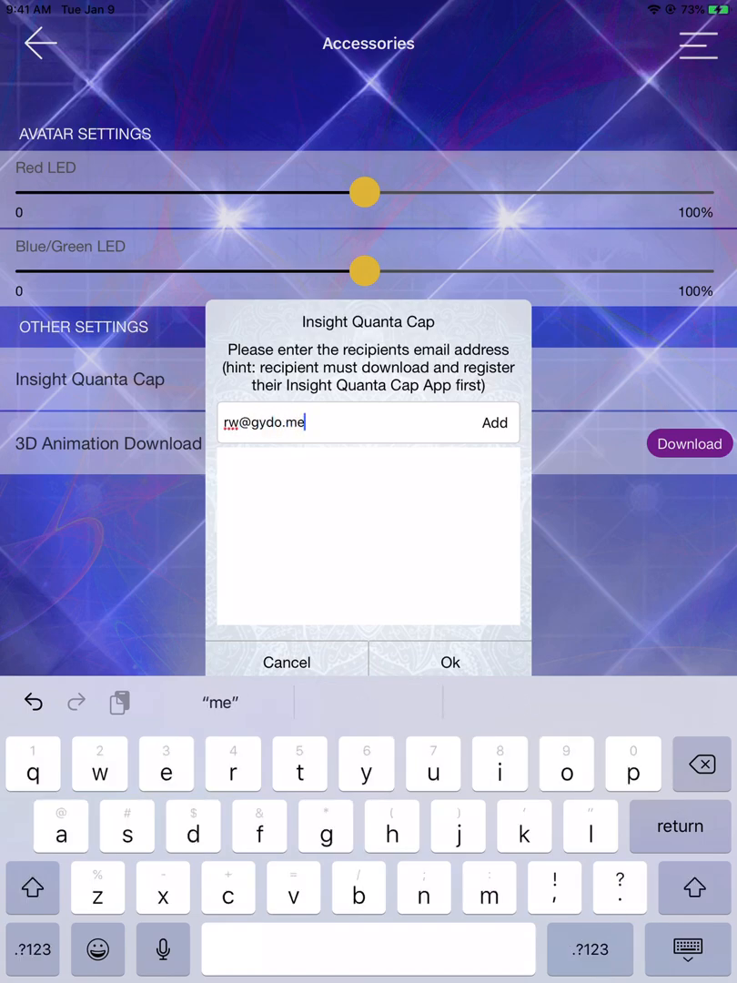
{"action": "left_click", "coordinate": [495, 421]}
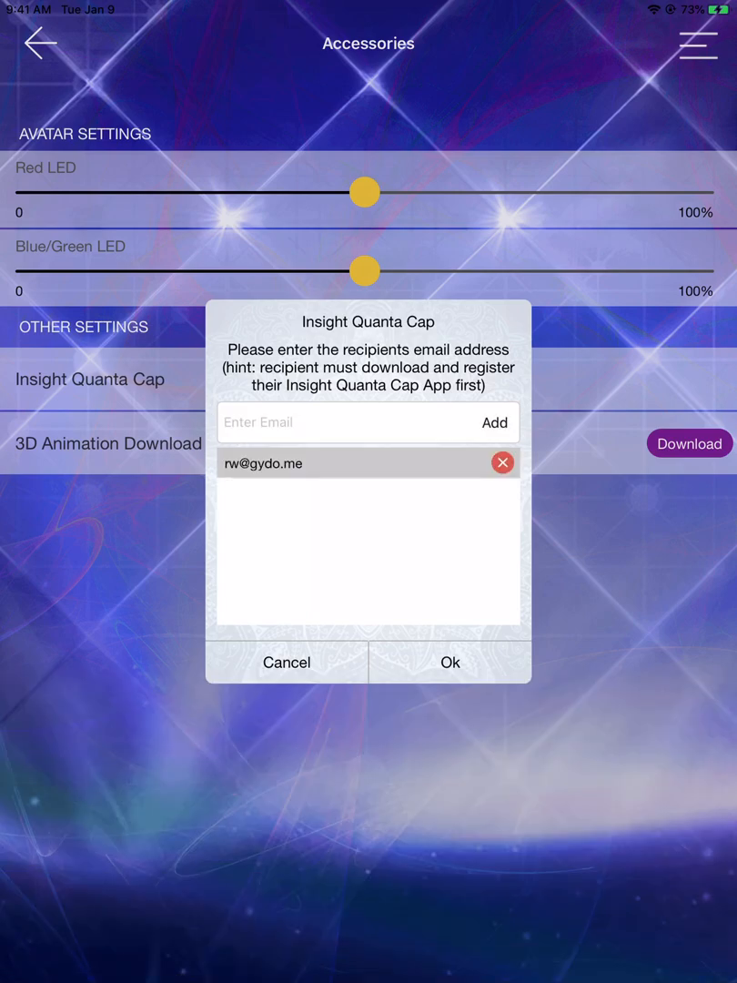
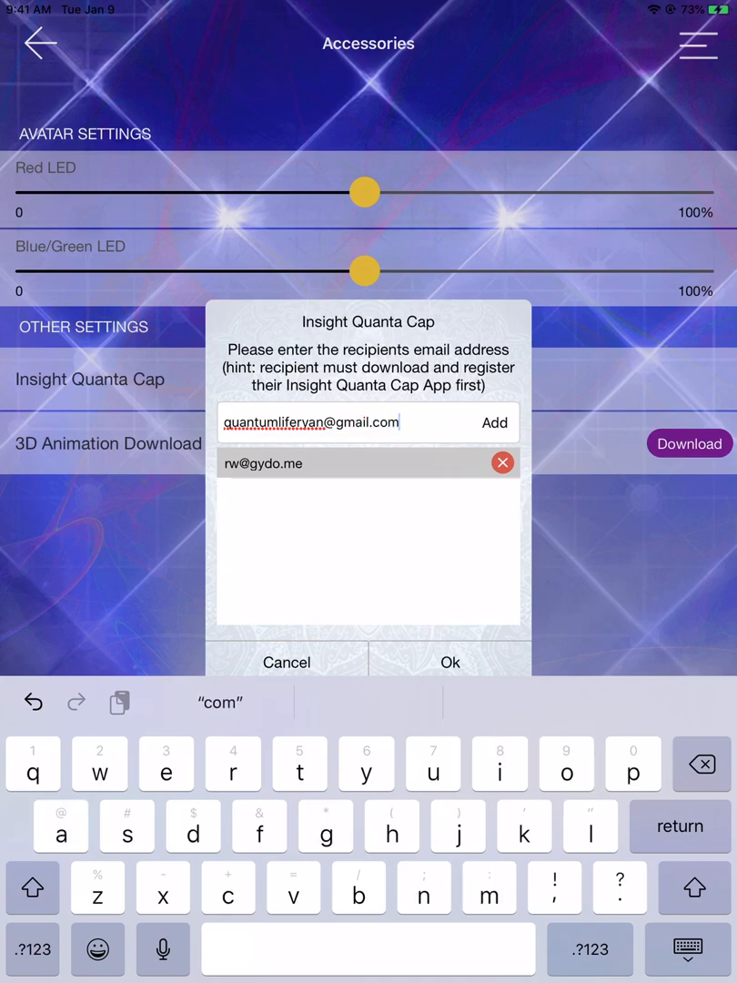
{"action": "left_click", "coordinate": [494, 423]}
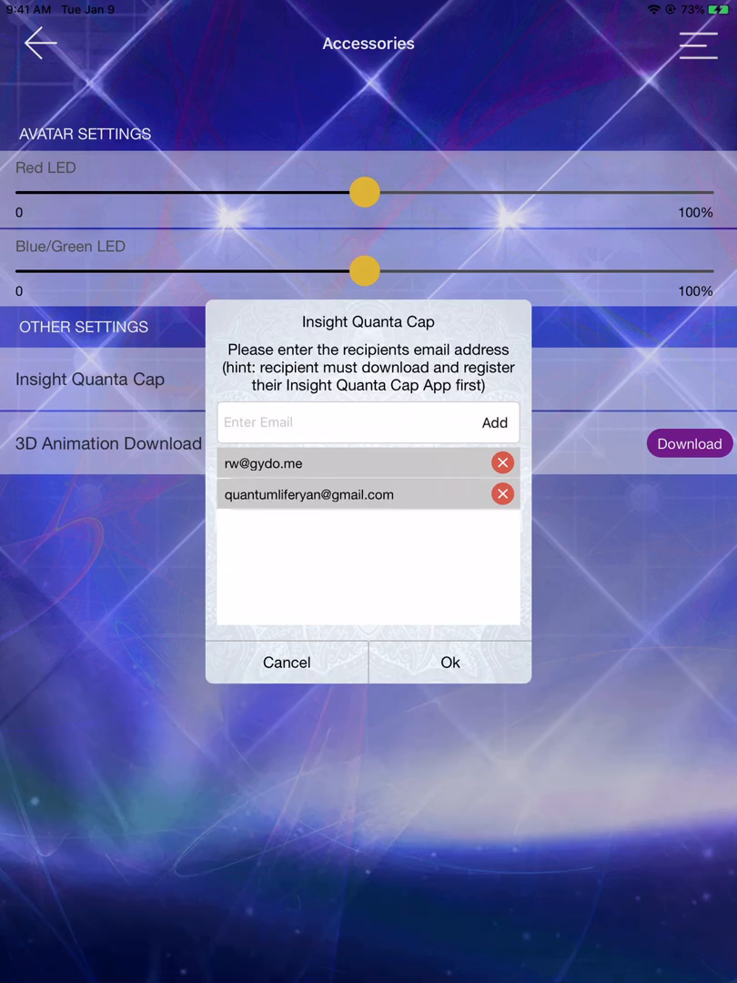
Send the Insight Quanta Cap email to both listed addresses and dismiss the 'Email sent to user' alert.
{"action": "left_click", "coordinate": [449, 662]}
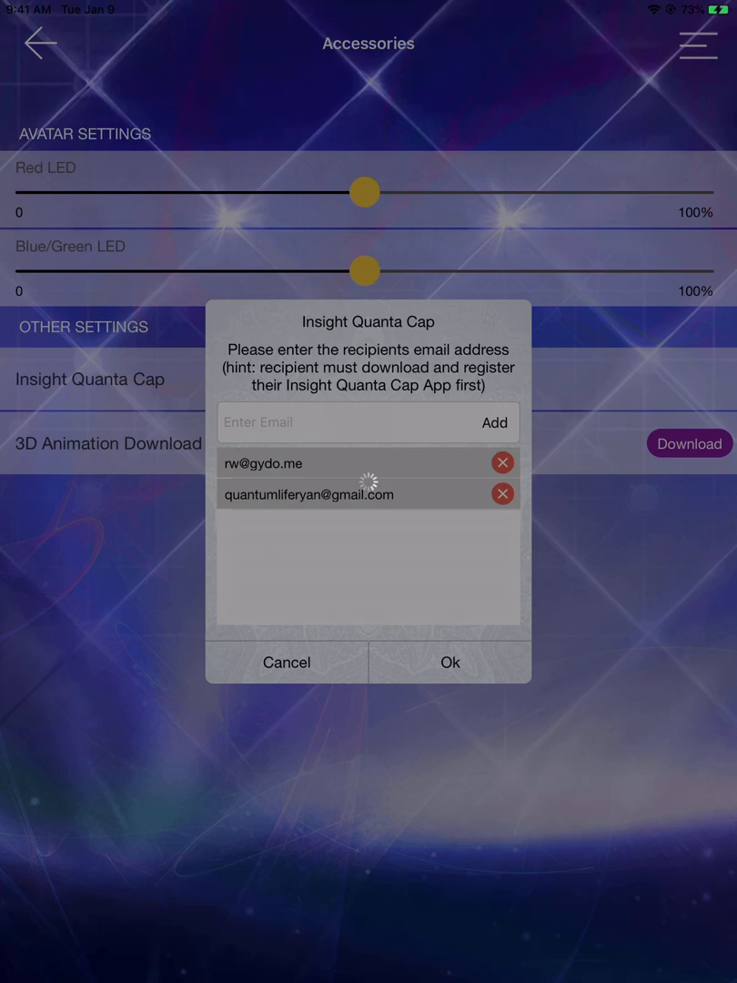
{"action": "left_click", "coordinate": [450, 661]}
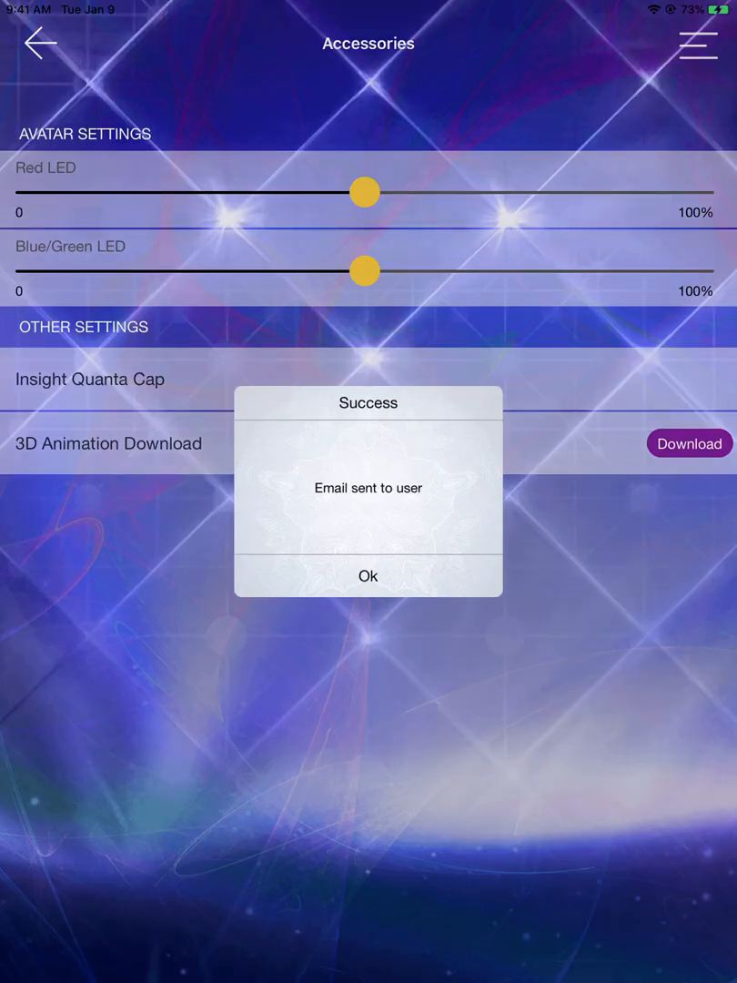
{"action": "left_click", "coordinate": [368, 575]}
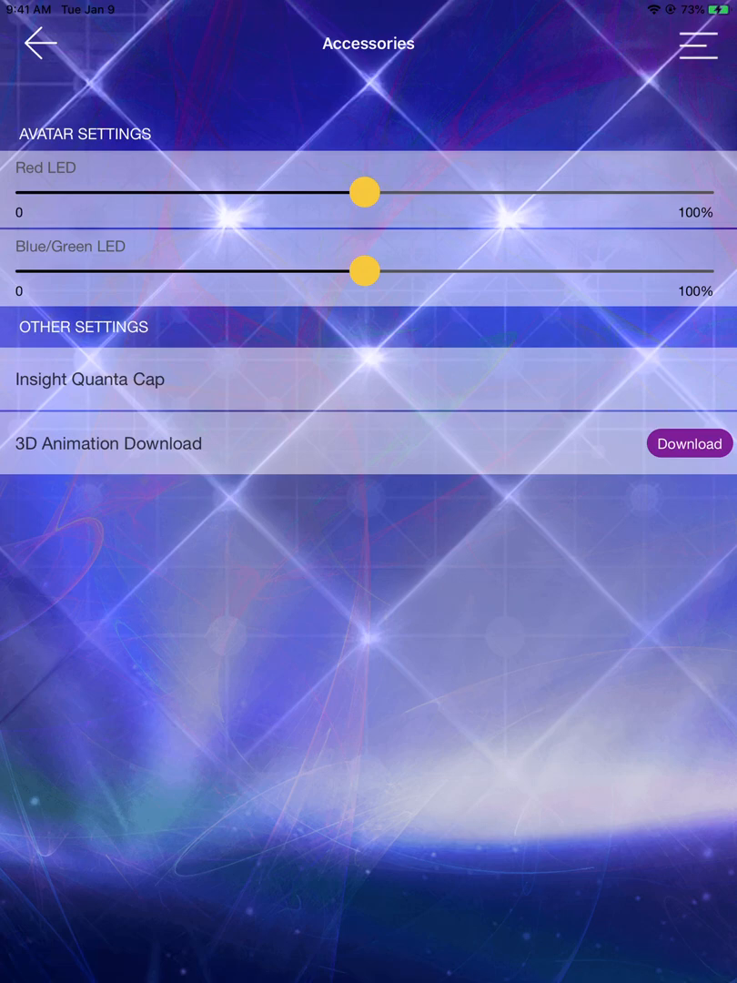